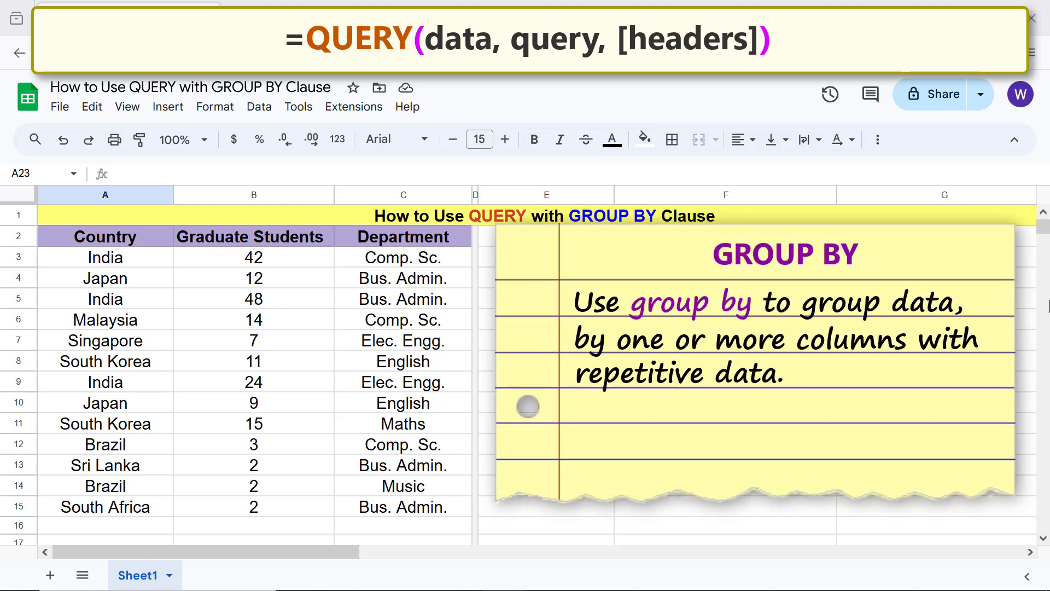
Step: Draft the QUERY formula text over A2:B15 selecting A and SUM(B) grouped by A
left_click(105, 195)
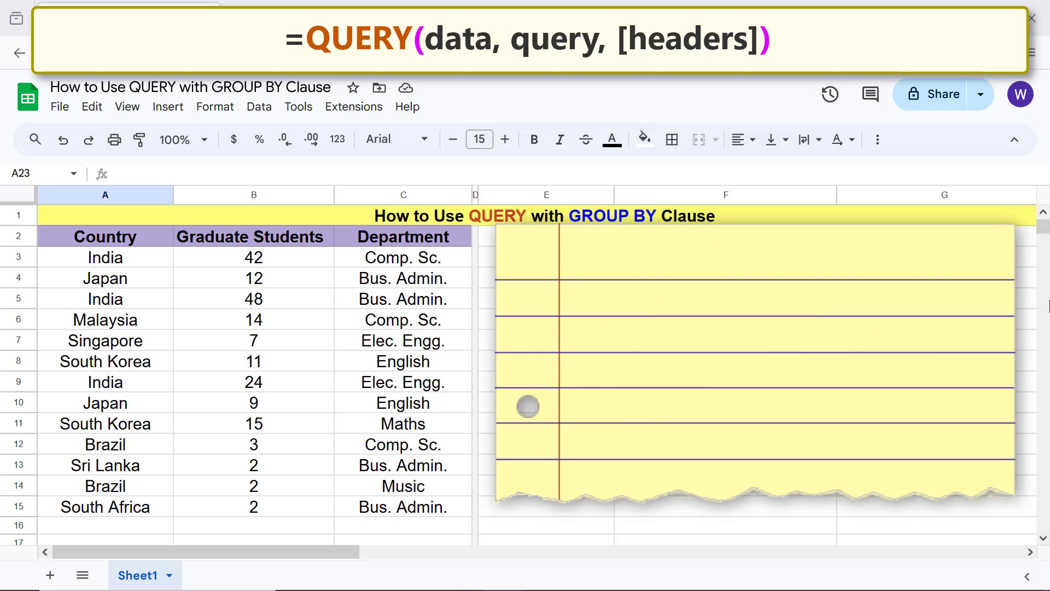
left_click_drag(105, 195, 252, 195)
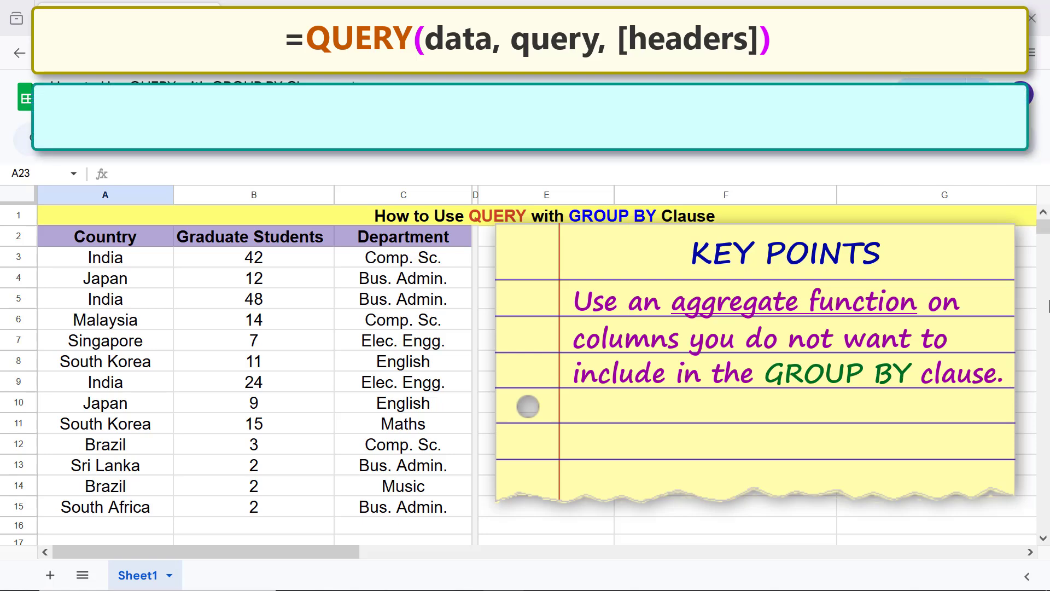
type("=QUERY(A2:B15,\"select A, SUM(B) group by A\",1)")
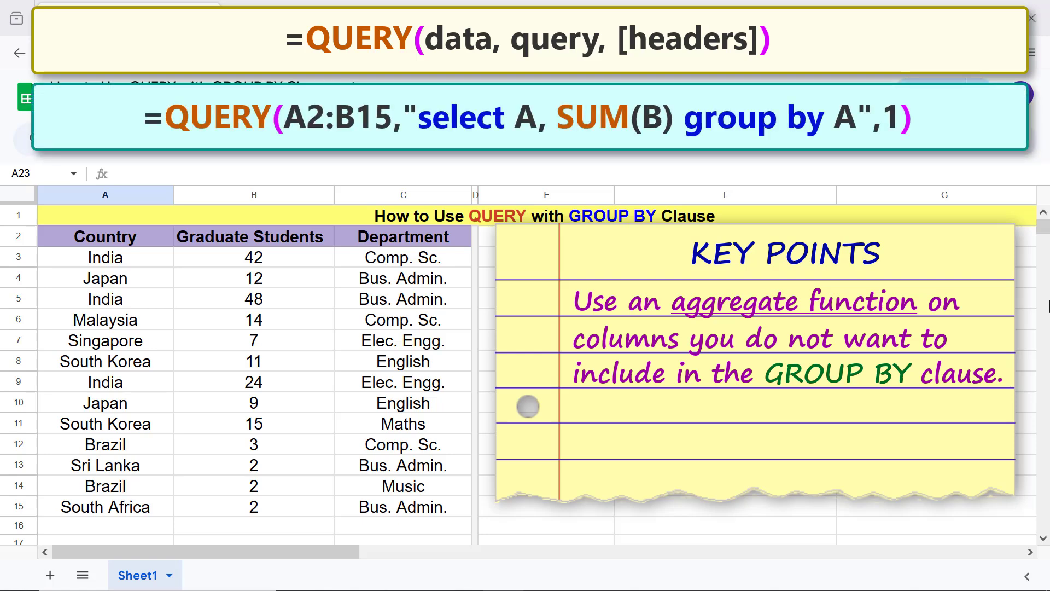
left_click(105, 195)
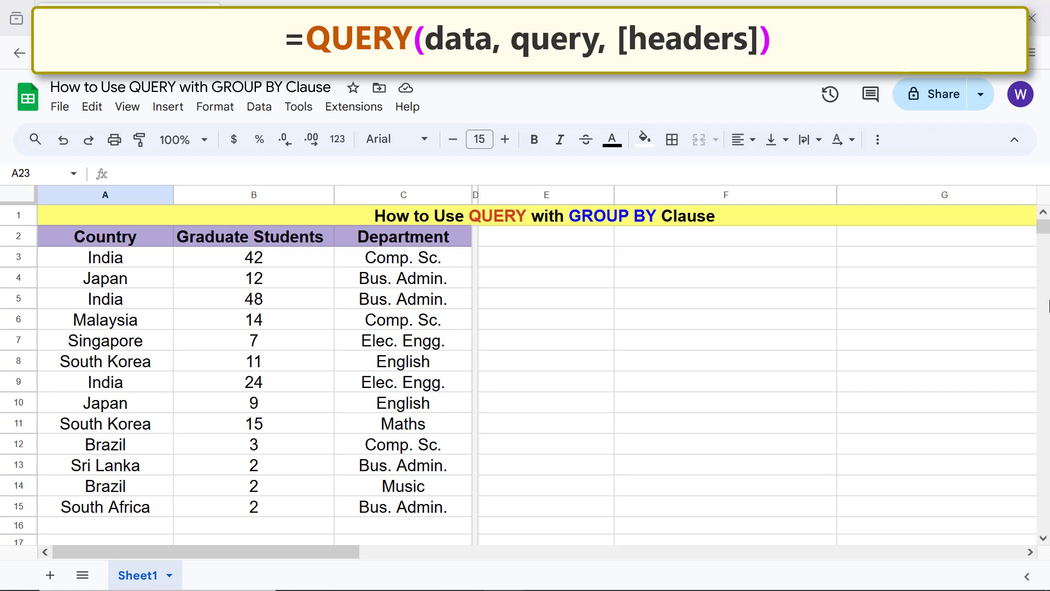
Step: Mark Country as the grouping column and choose cell E2 beside the table for the formula
left_click(105, 194)
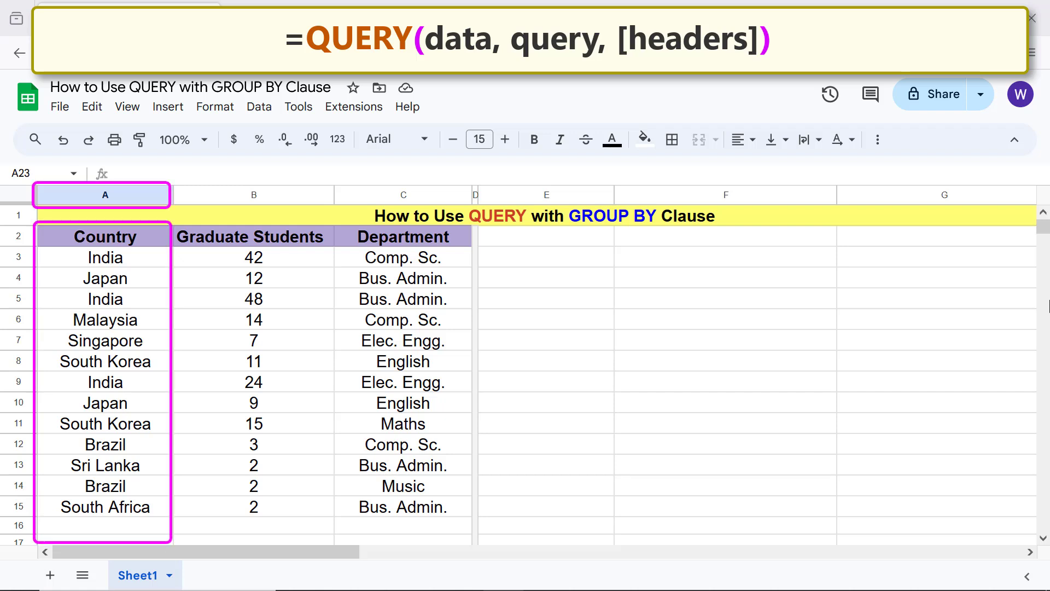
left_click(253, 195)
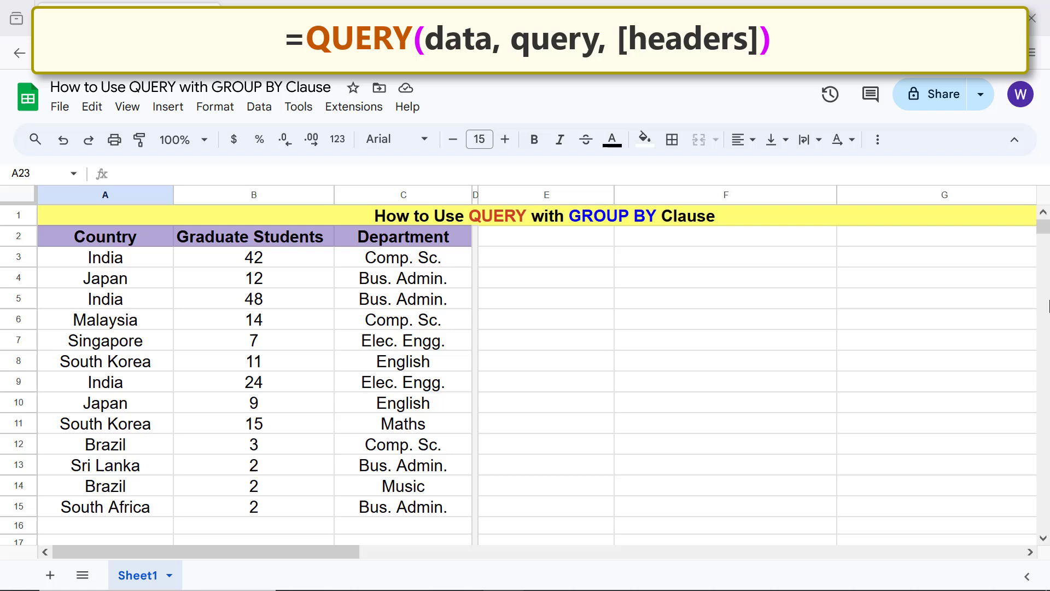
left_click(548, 236)
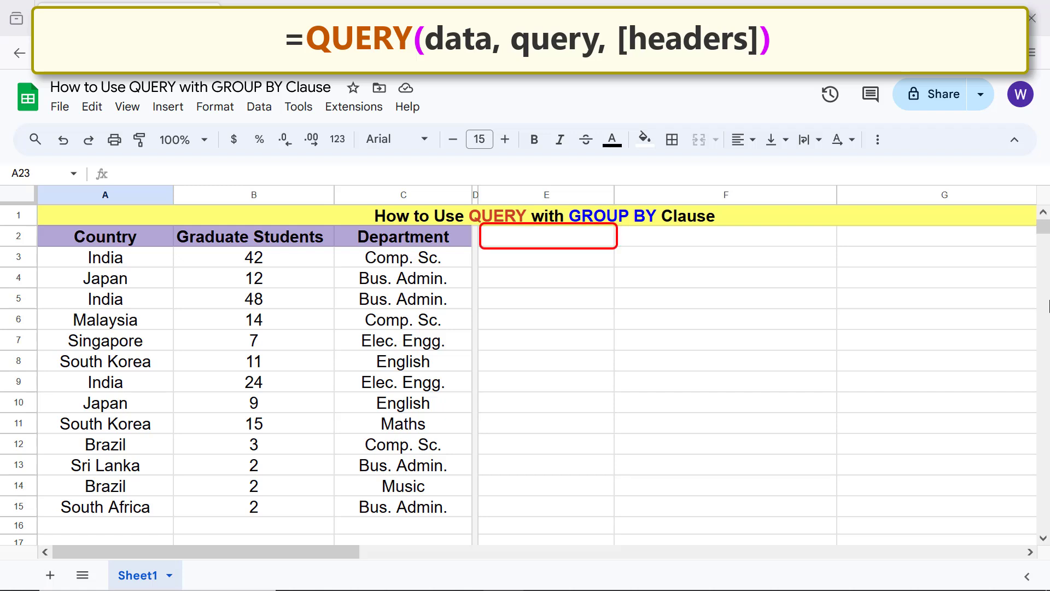
left_click(546, 237)
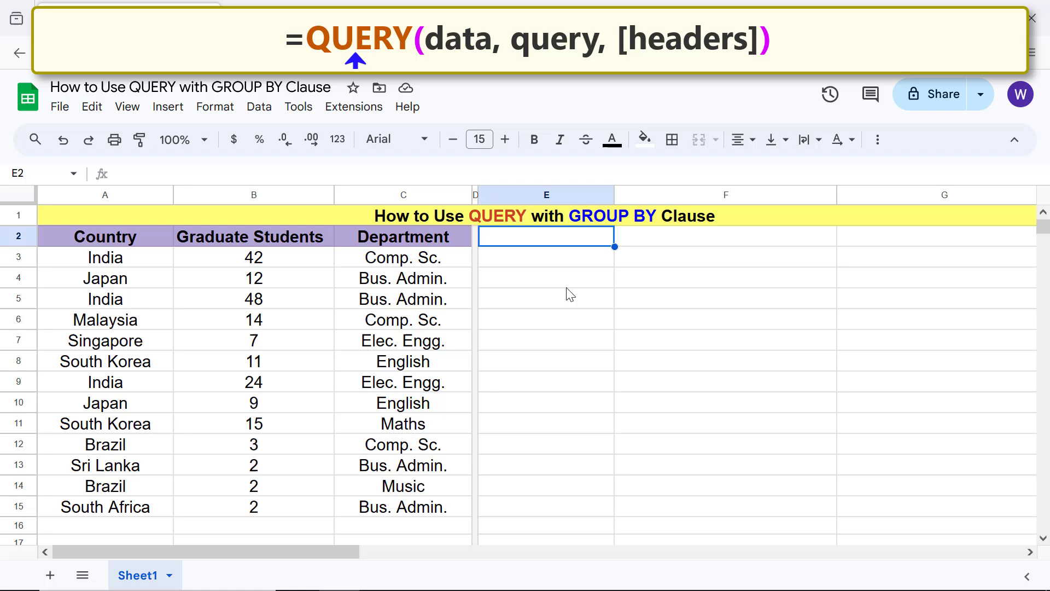
Step: Begin =QUERY( in E2 with A2:B15 as its data range, followed by a comma
type("=que")
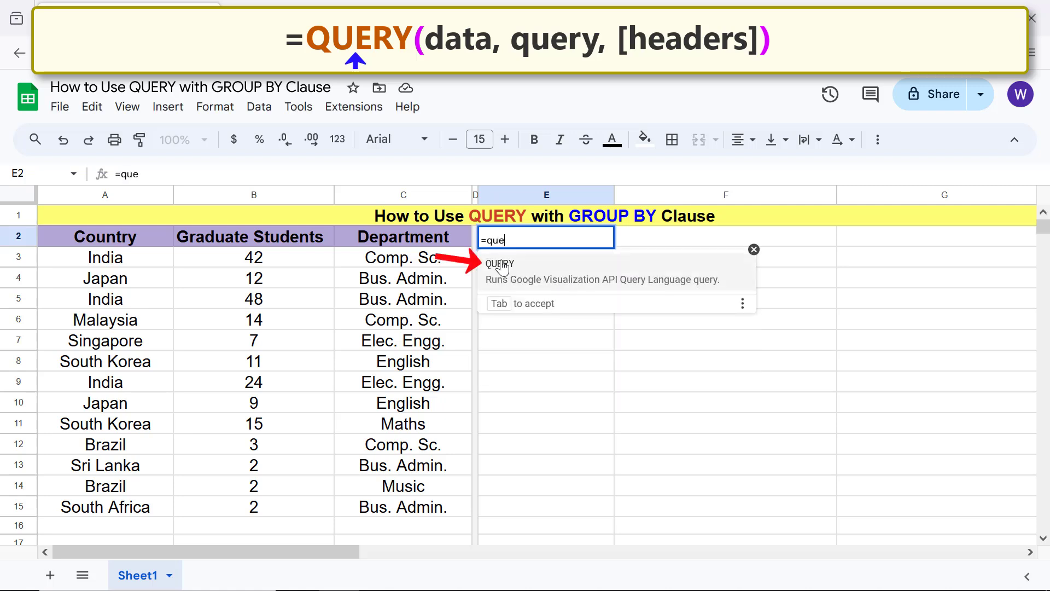
key("Tab")
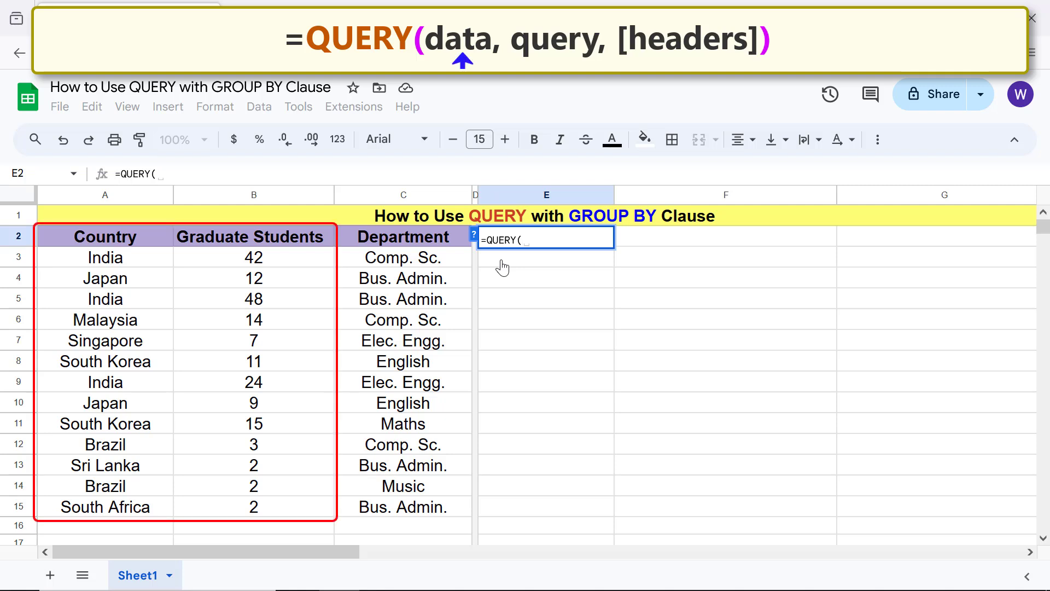
left_click(105, 236)
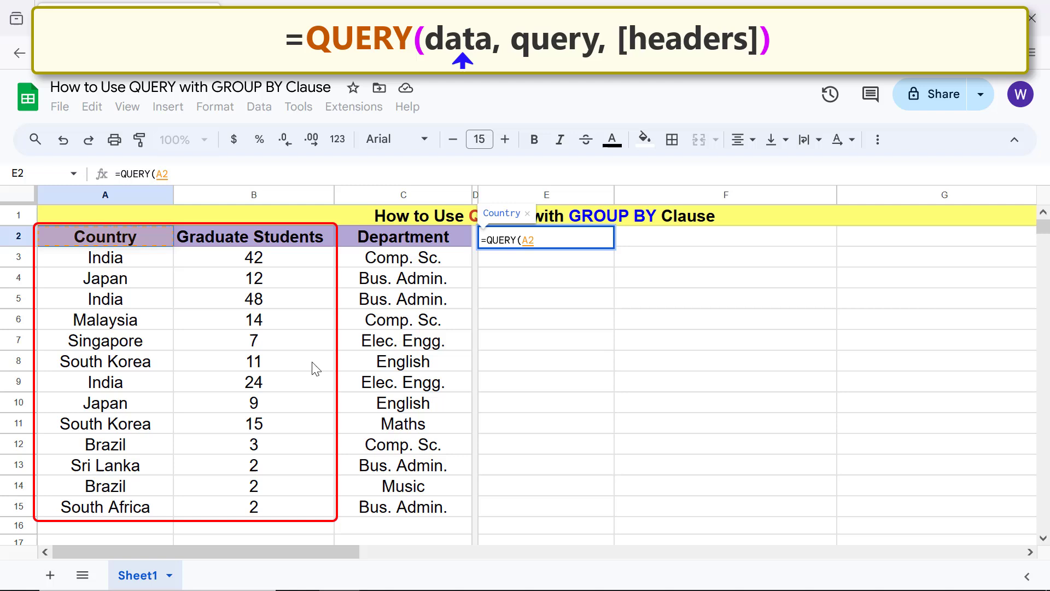
left_click_drag(105, 236, 253, 507)
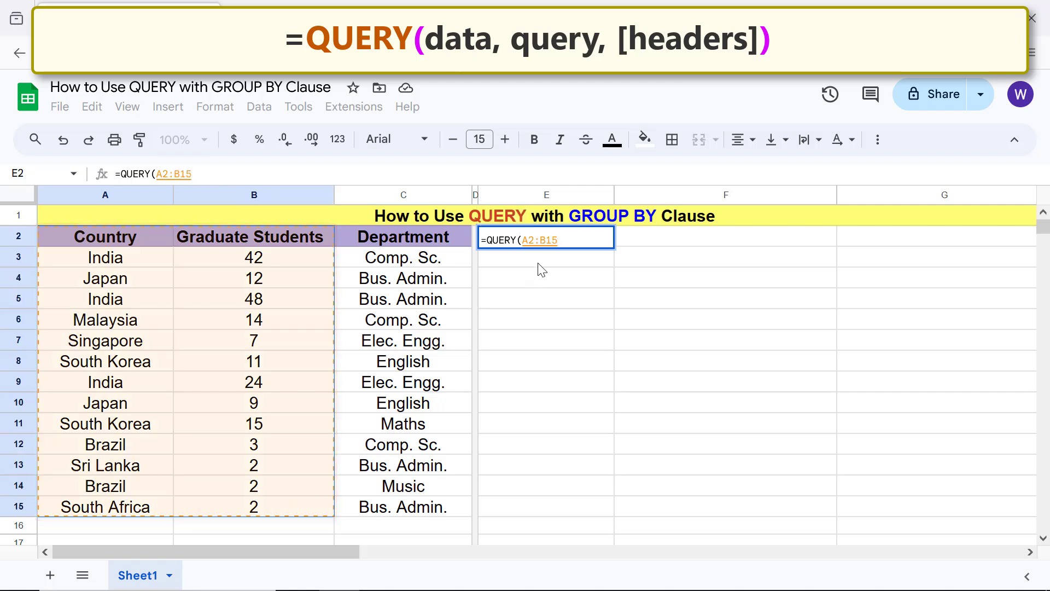
type(",")
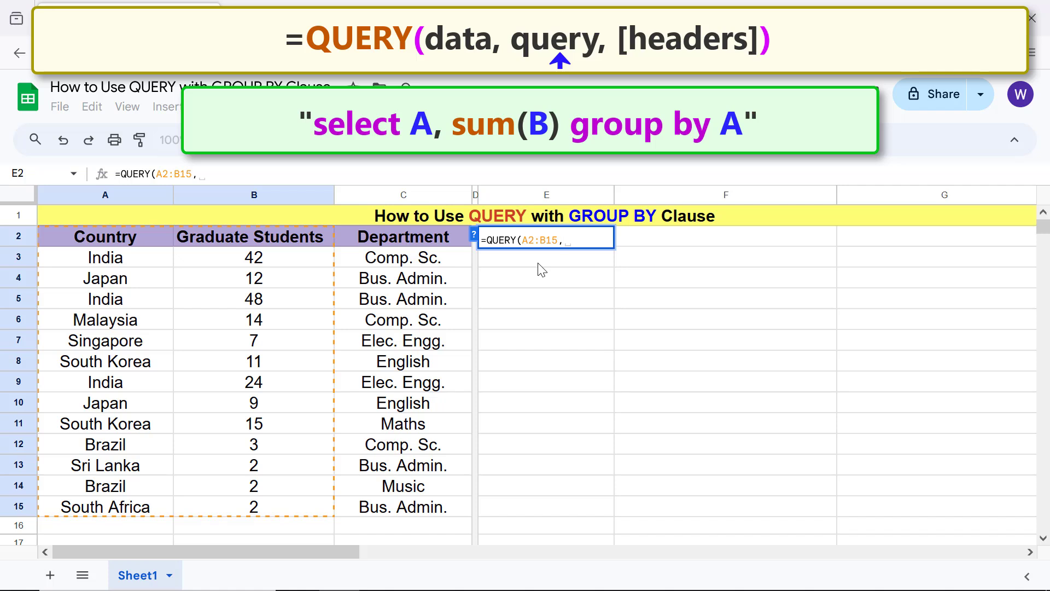
Step: Add the query string "select A, sum(B) group by A" followed by a comma
type("\"select A, s")
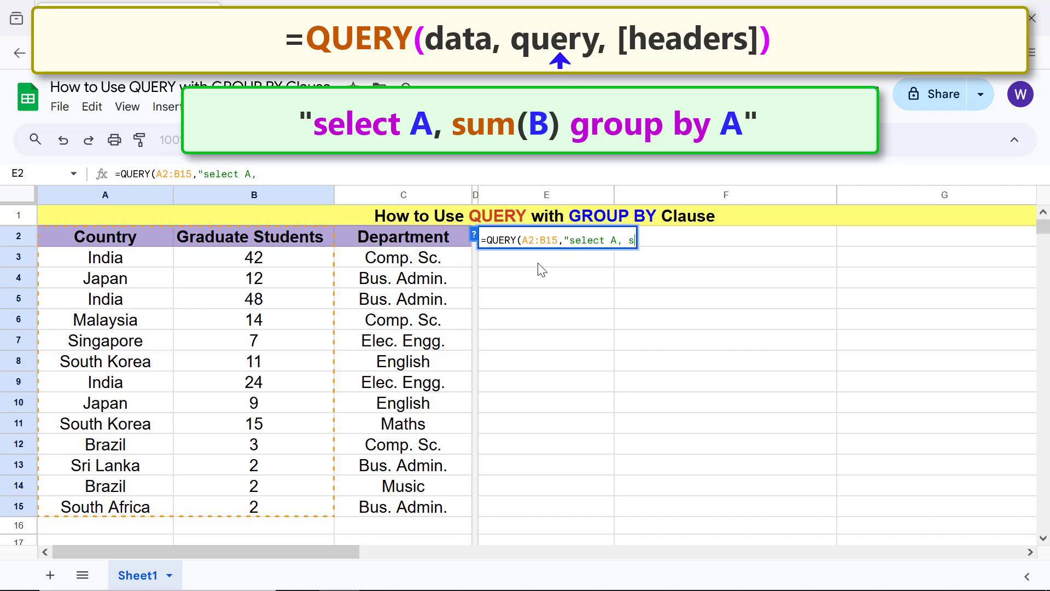
type("um(B)")
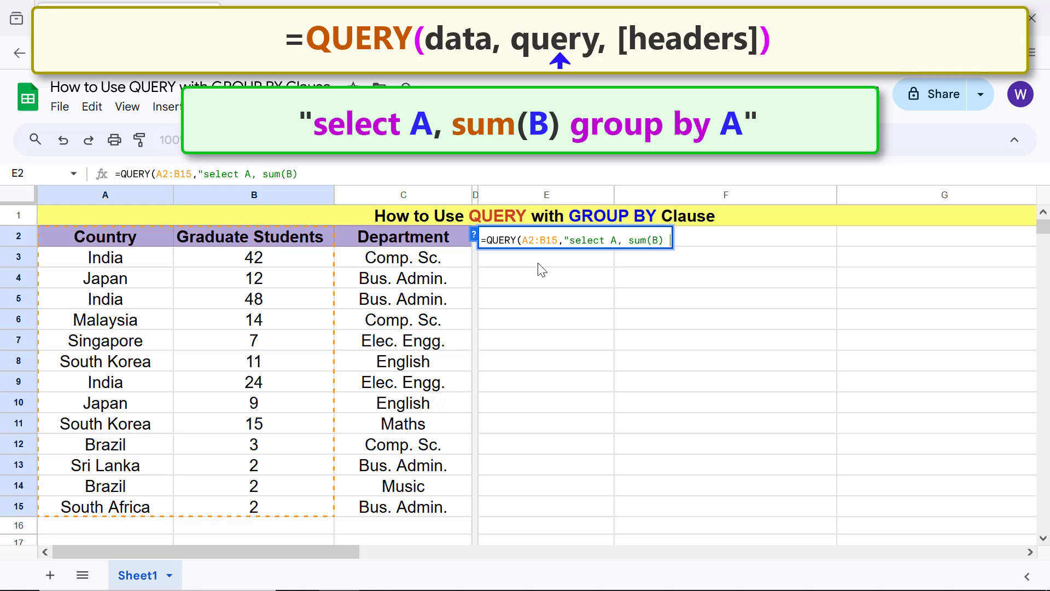
type("group by A")
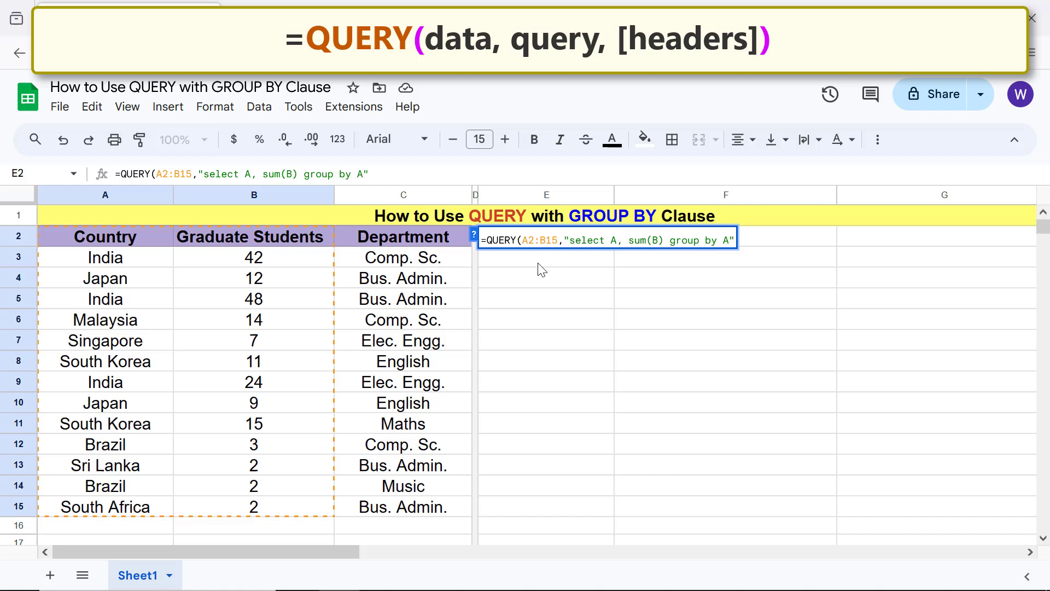
type(",")
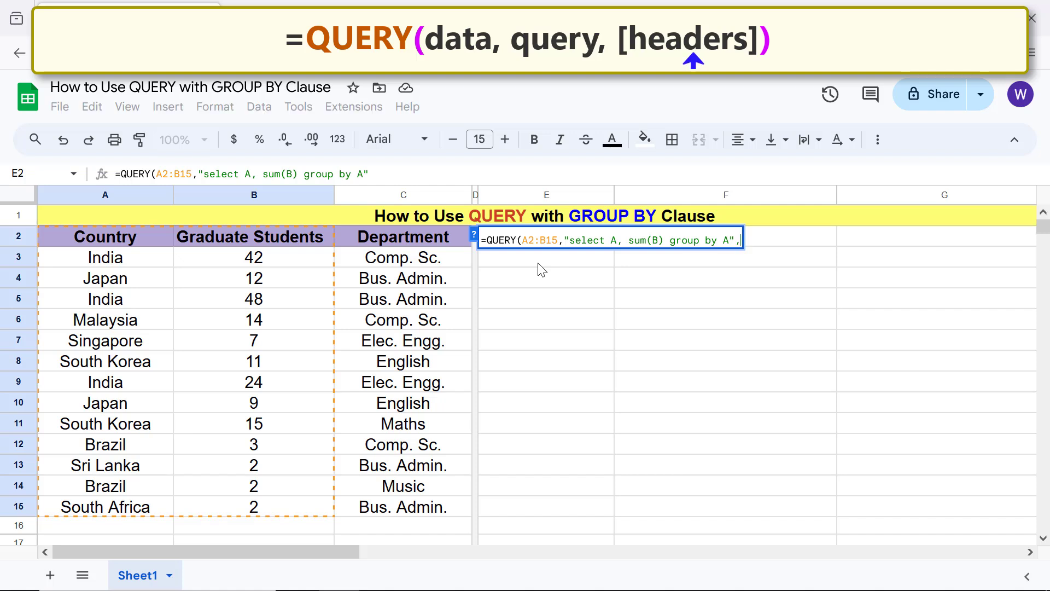
Step: Finish the formula with header count 1 and the closing parenthesis, leaving it unconfirmed
left_click(105, 236)
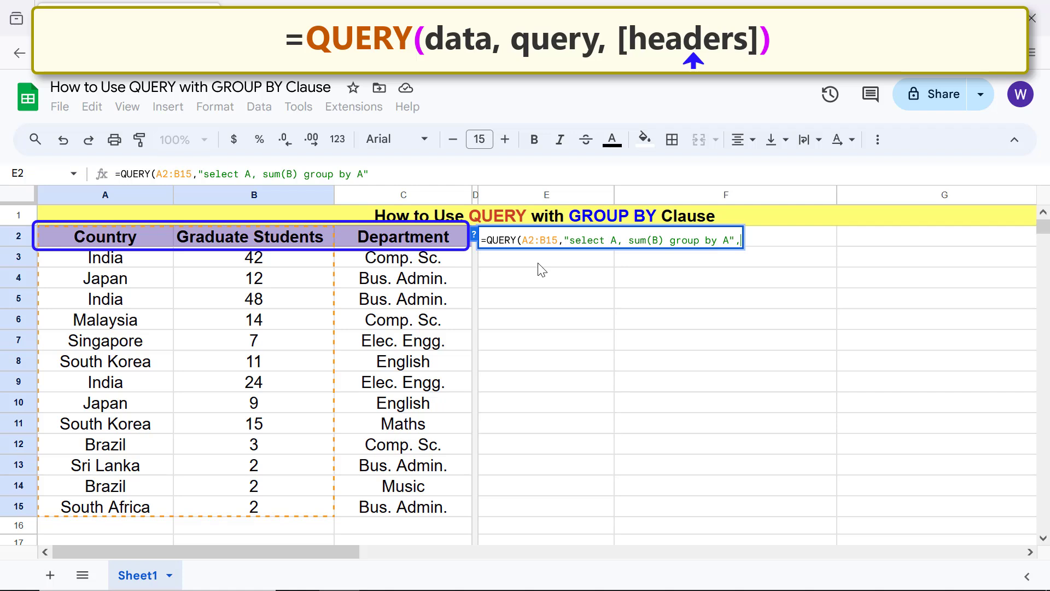
type("1)")
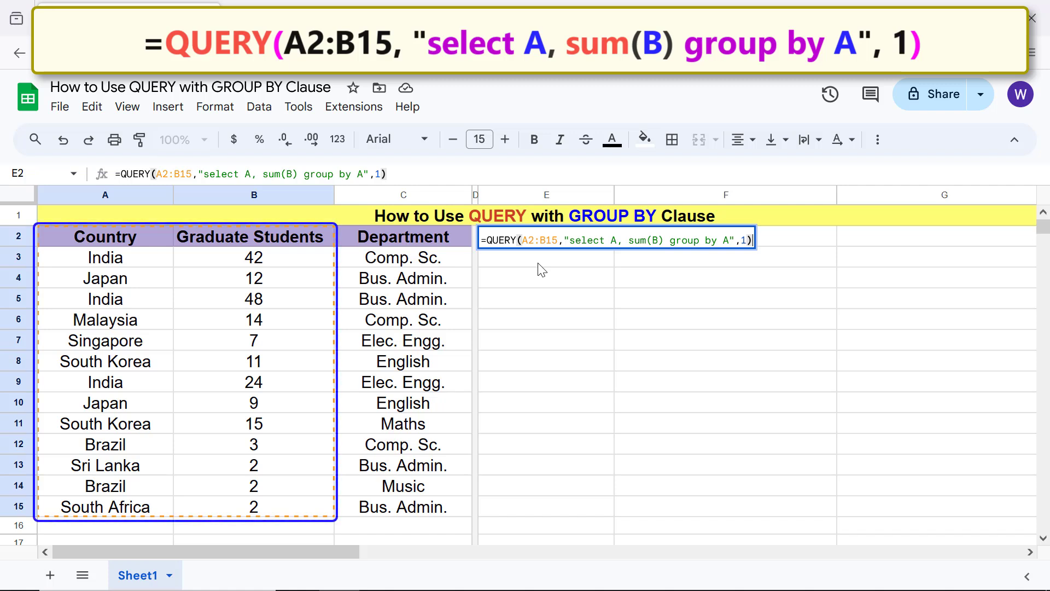
left_click(105, 194)
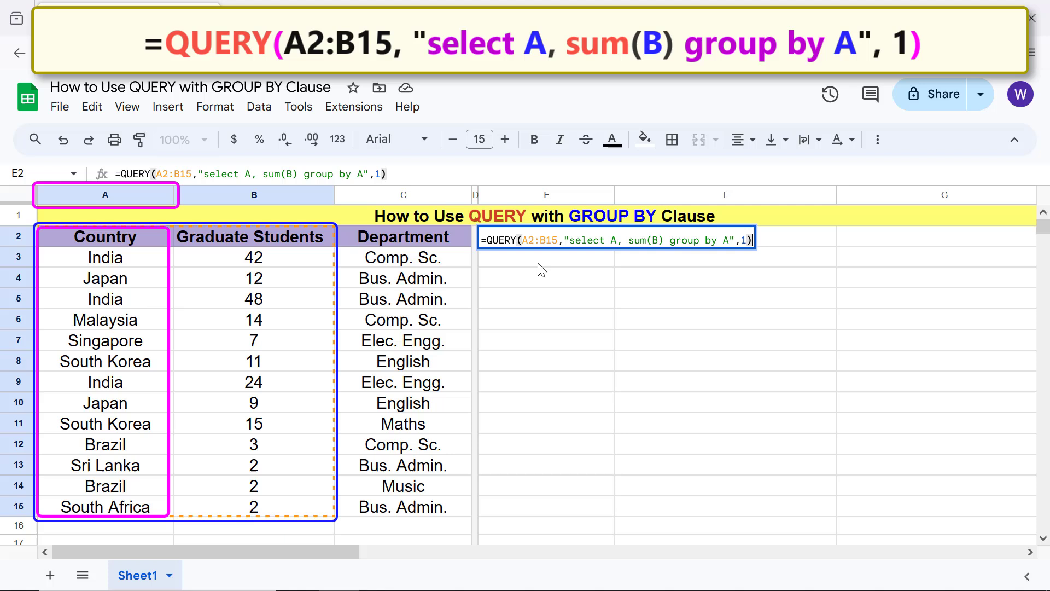
left_click(253, 195)
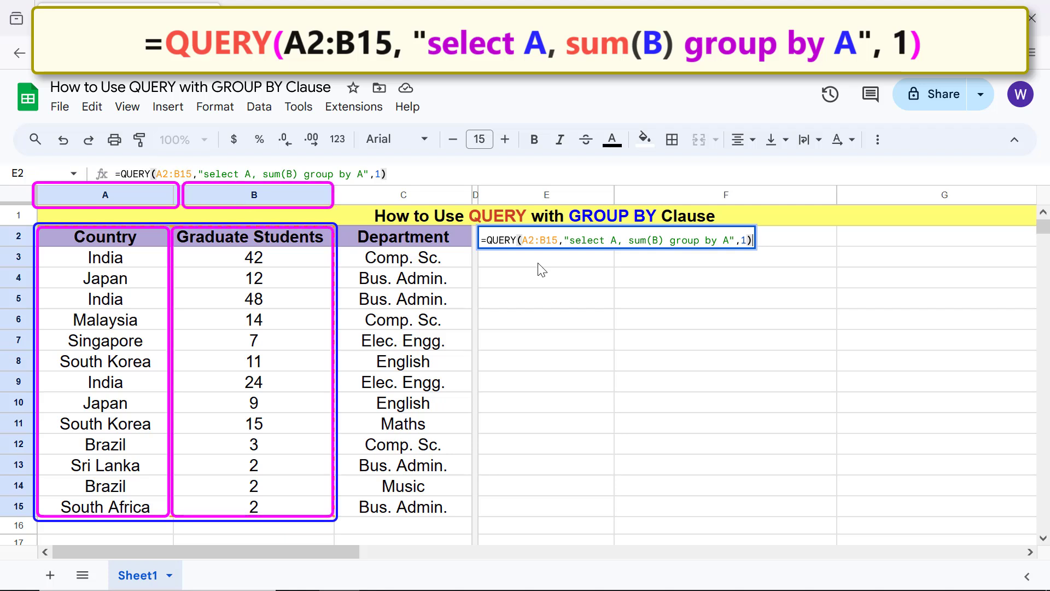